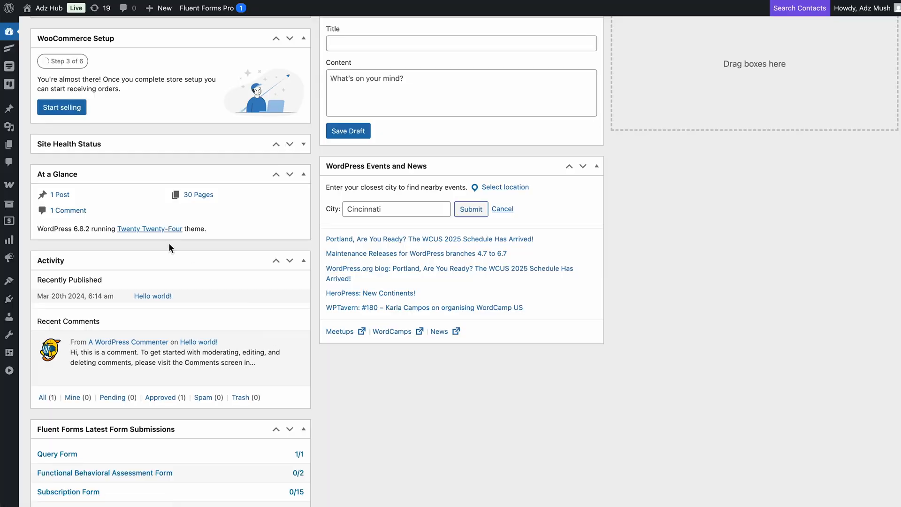
mouse_move(9, 84)
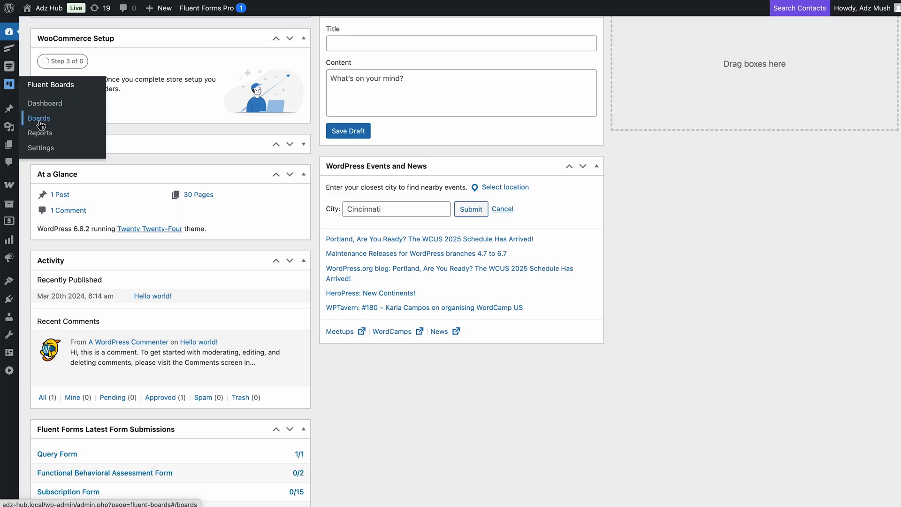
- Show the Boards overview listing Synergy Hub and Growth Sprint 2025
left_click(39, 118)
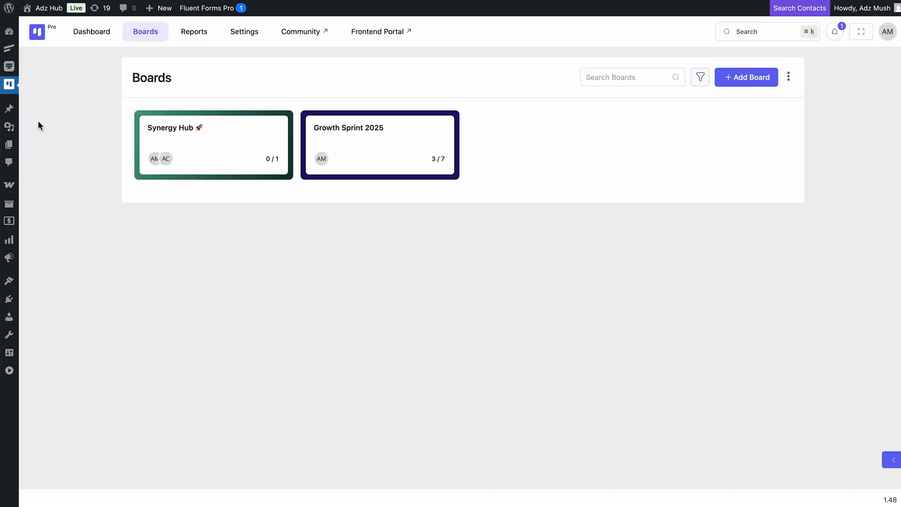
mouse_move(351, 298)
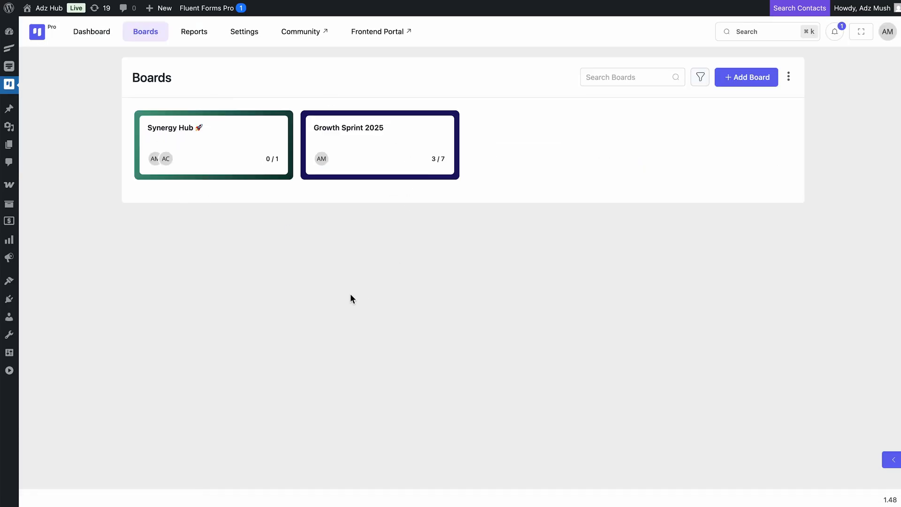
mouse_move(218, 174)
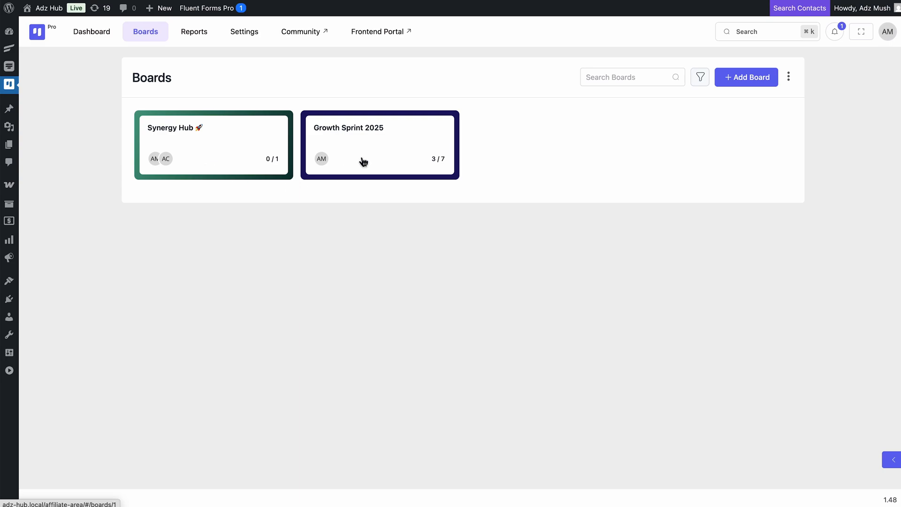
mouse_move(746, 77)
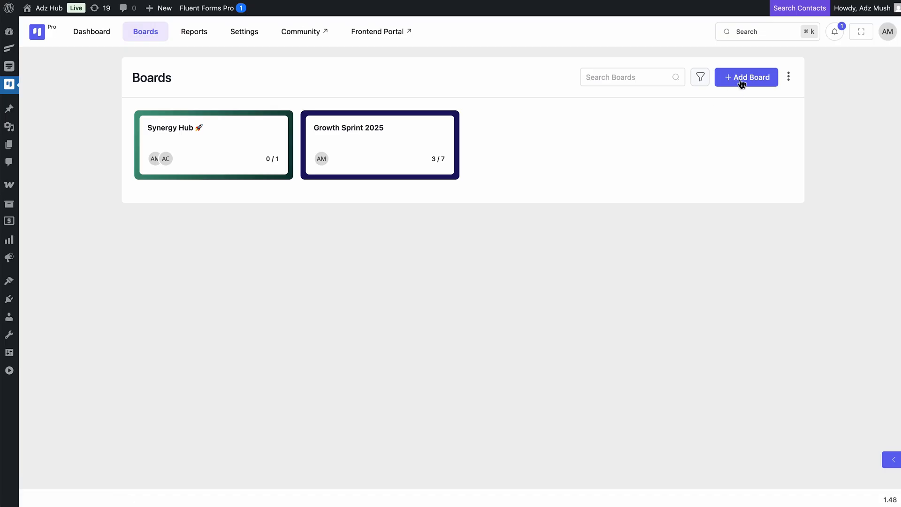
- Create 'Lead Conversion Board' described as tracking incoming sales inquiries and their progress, and save it
left_click(746, 77)
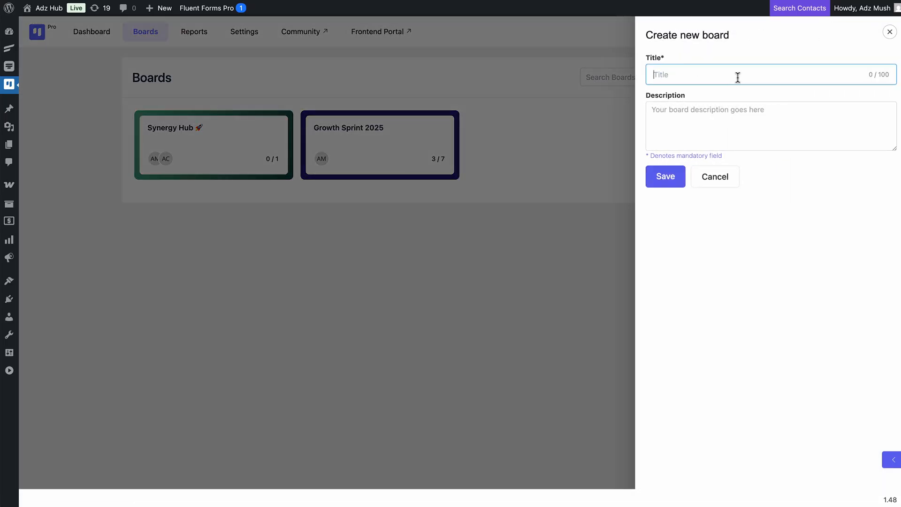
type("Lead Con")
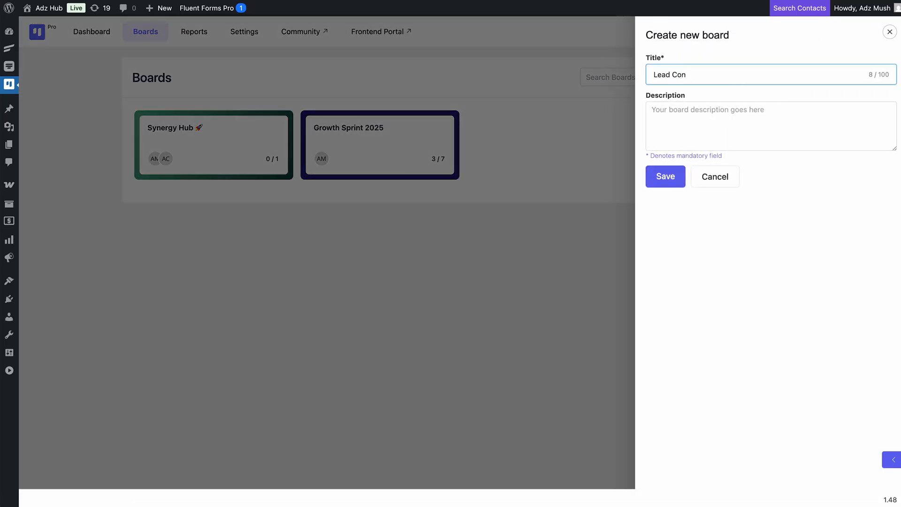
type("version Board")
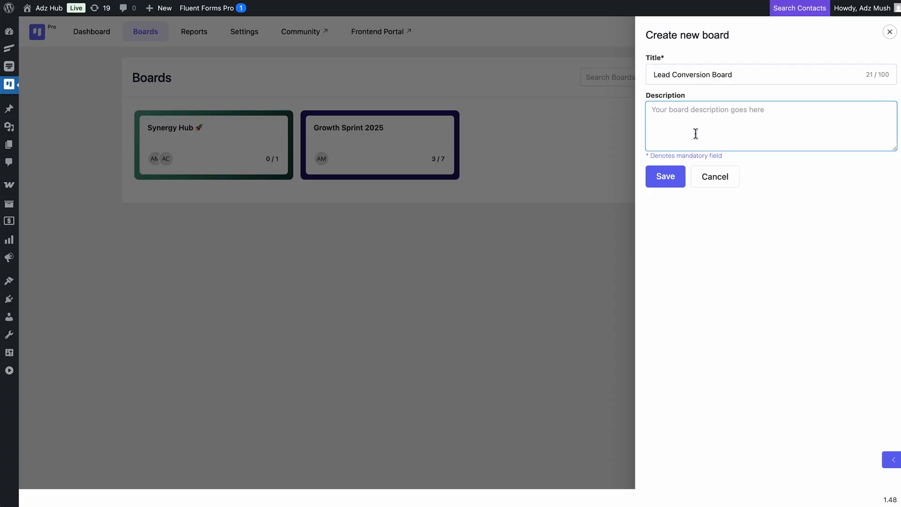
type("Track and")
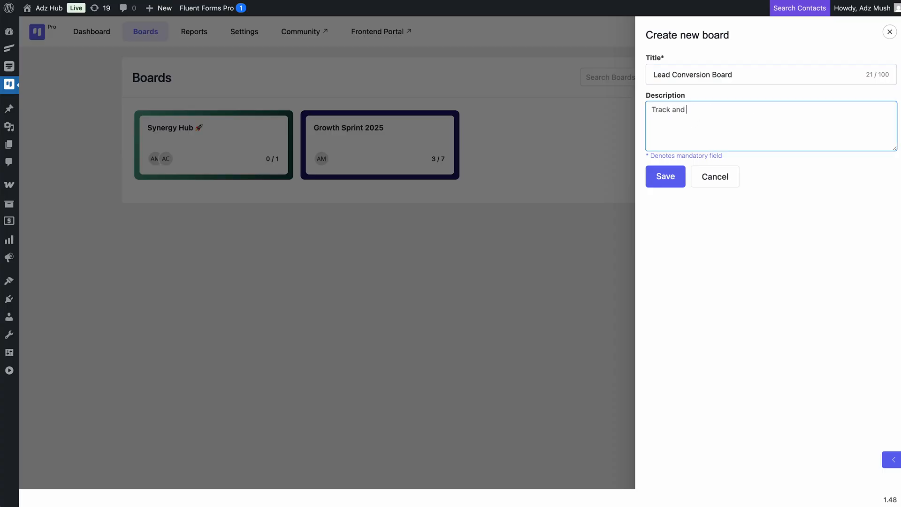
type("manage incom")
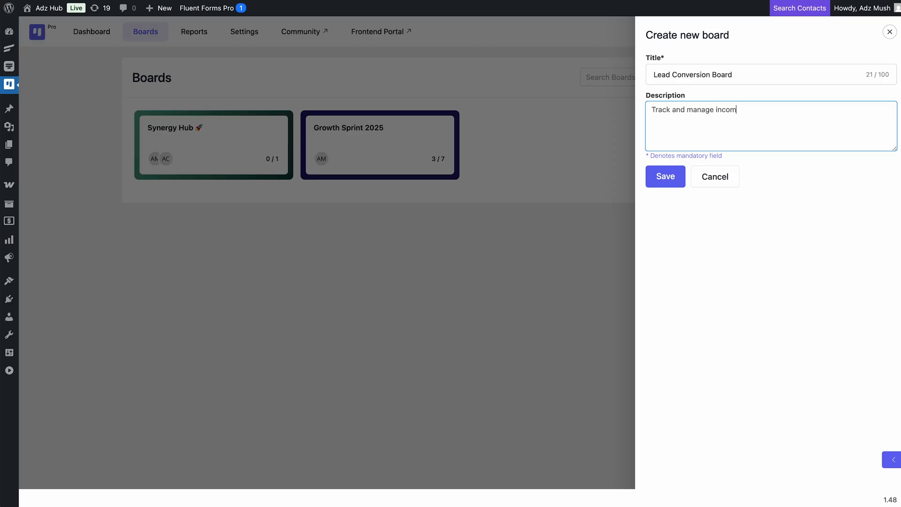
type("ing sales inquiries")
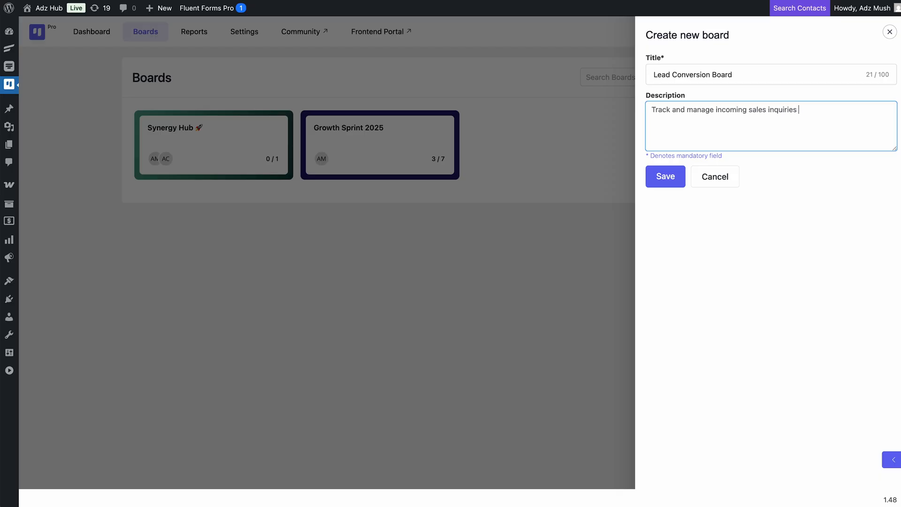
type("and monitor their progress toward conver")
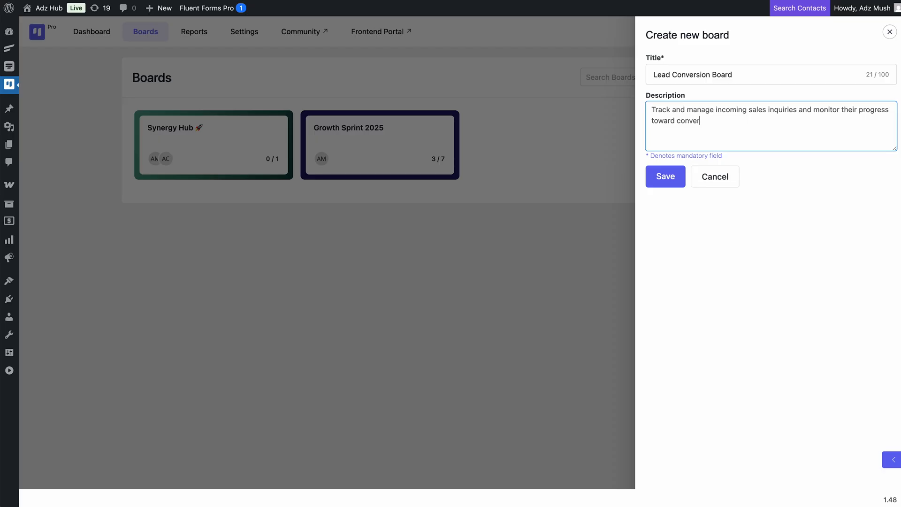
type("sion")
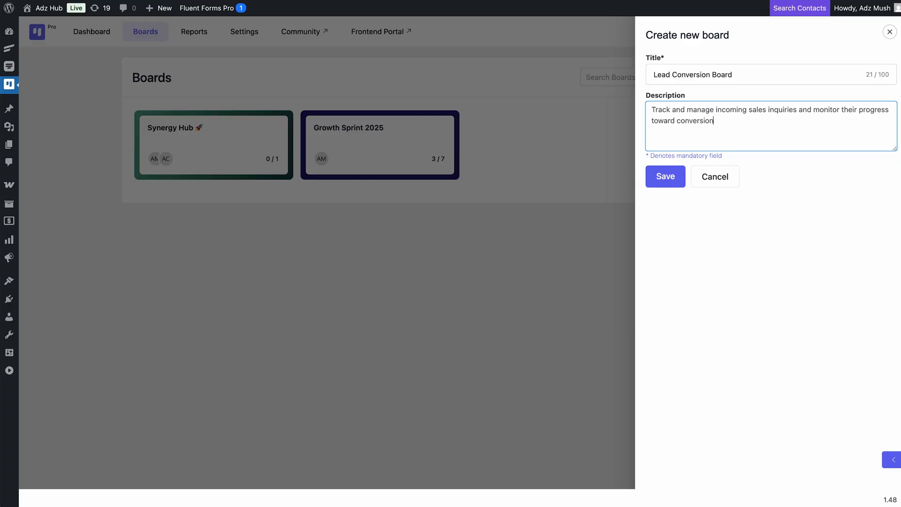
left_click(665, 177)
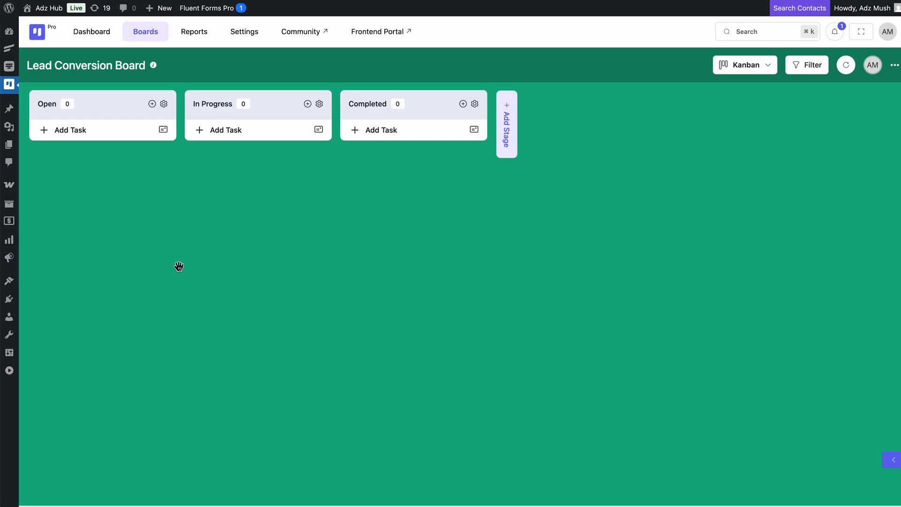
mouse_move(174, 145)
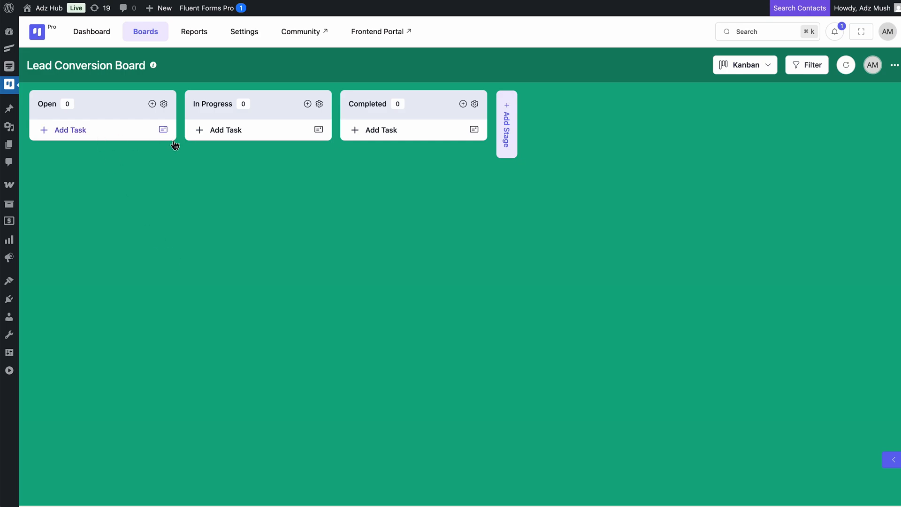
mouse_move(381, 130)
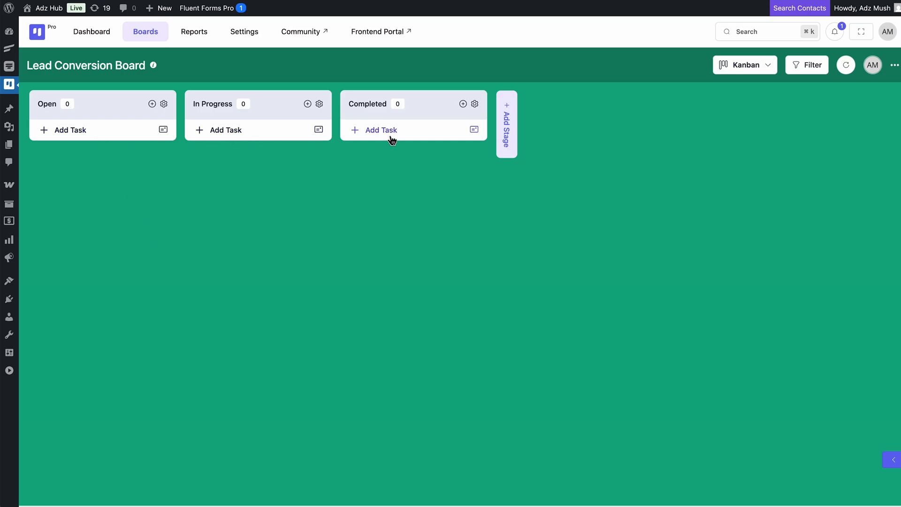
mouse_move(57, 108)
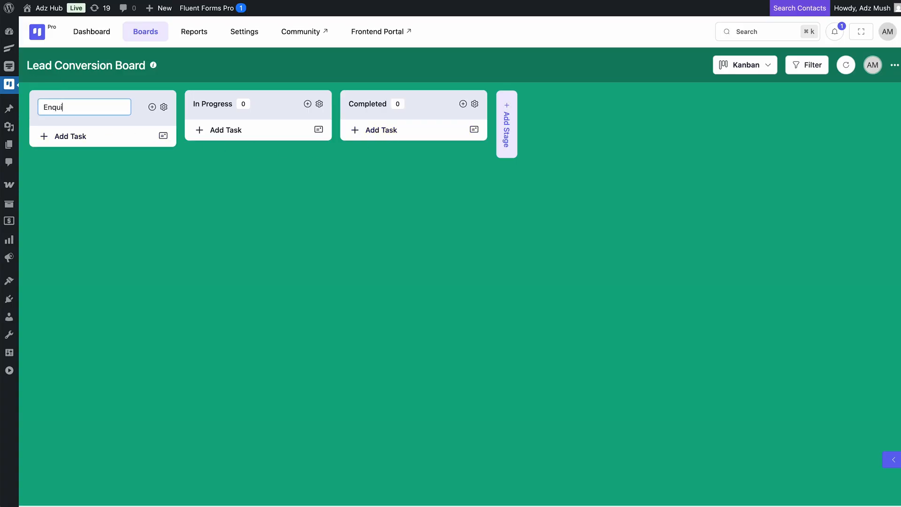
- Rename the board stages to Enquiries, Contact made and Converted
type("ries")
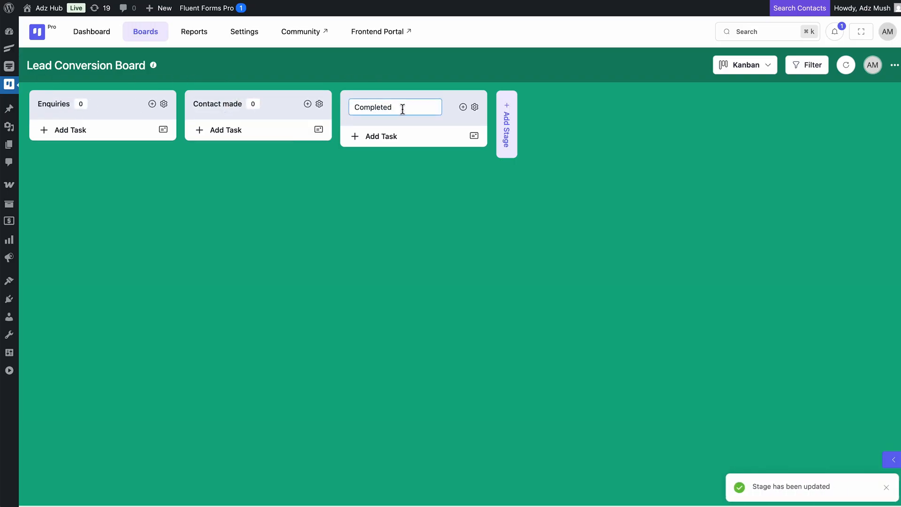
type("Converted")
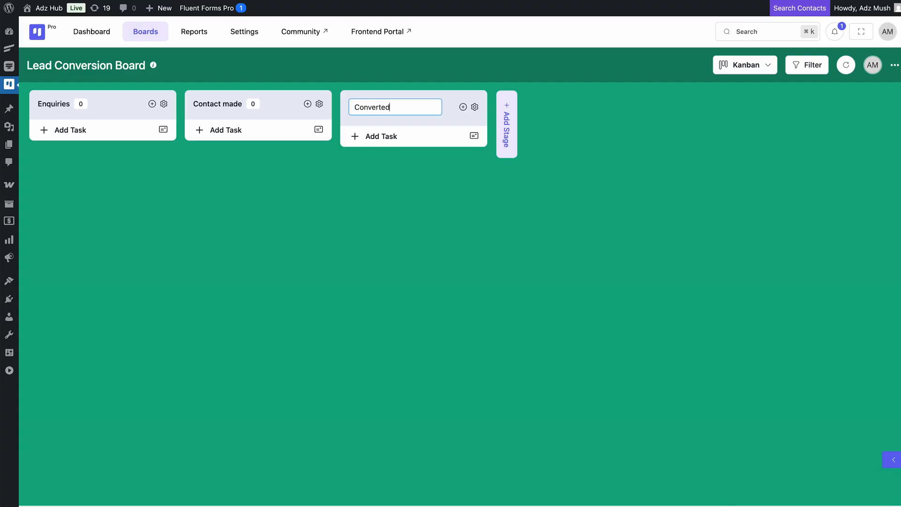